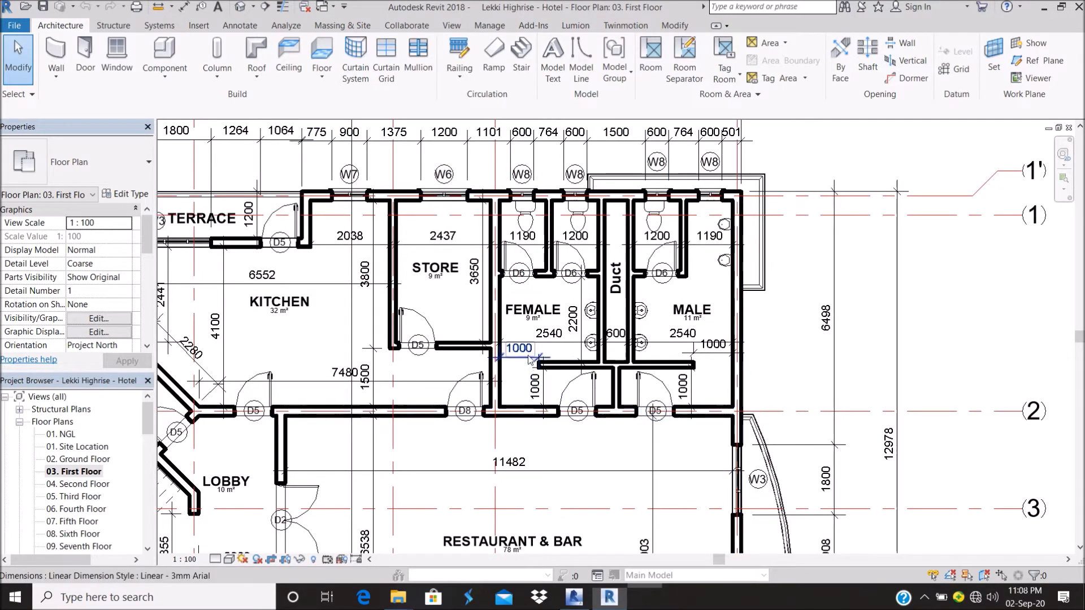
# Draw a rectangular callout around the store and toilets and move its head to the upper right
pyautogui.click(683, 332)
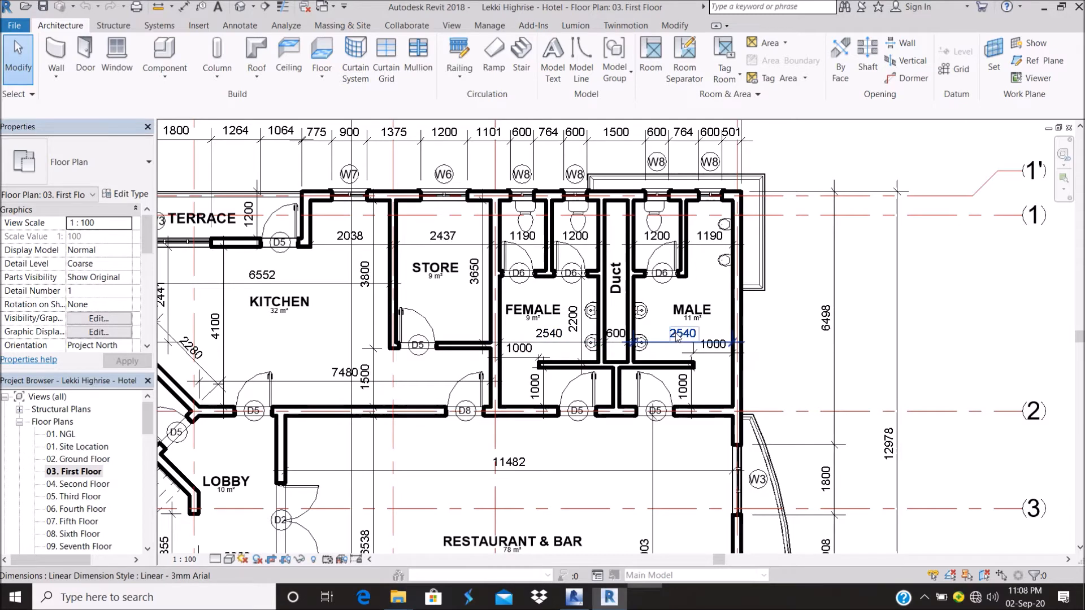
pyautogui.click(530, 310)
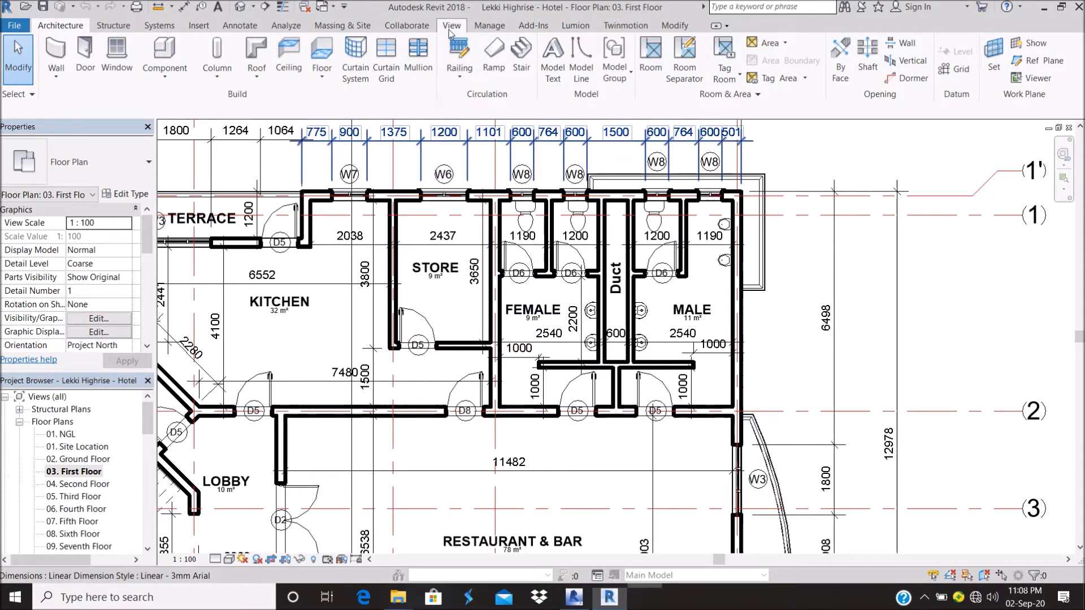
pyautogui.click(451, 25)
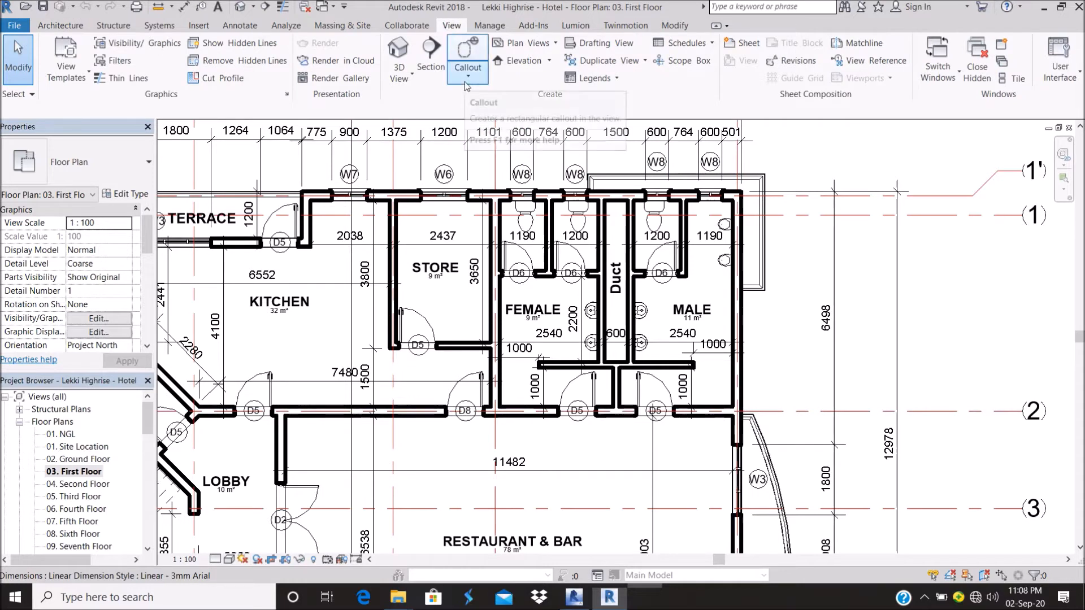
pyautogui.click(468, 84)
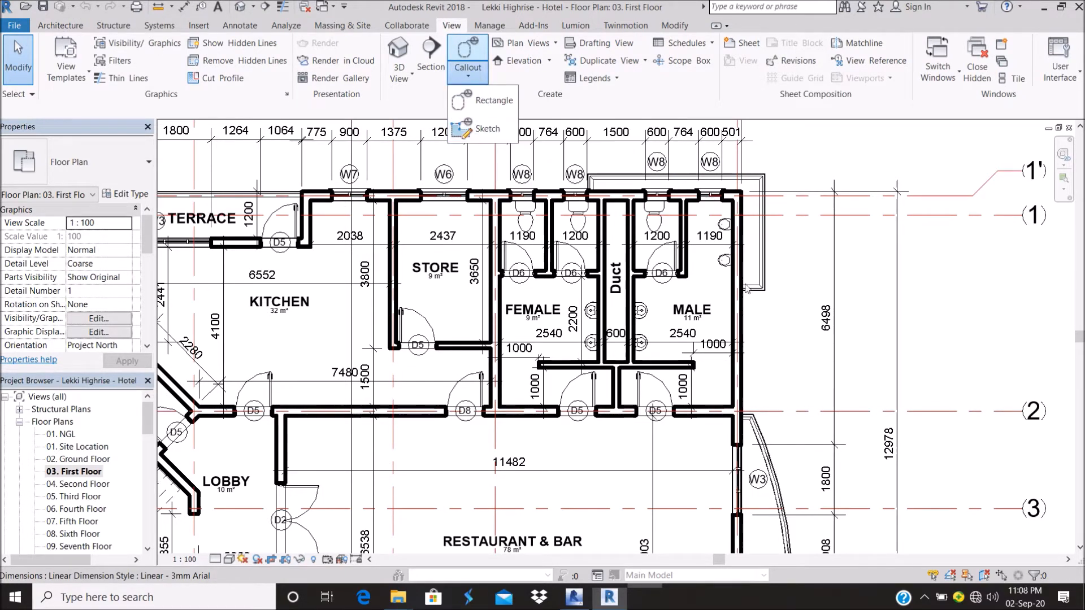
pyautogui.moveTo(488, 100)
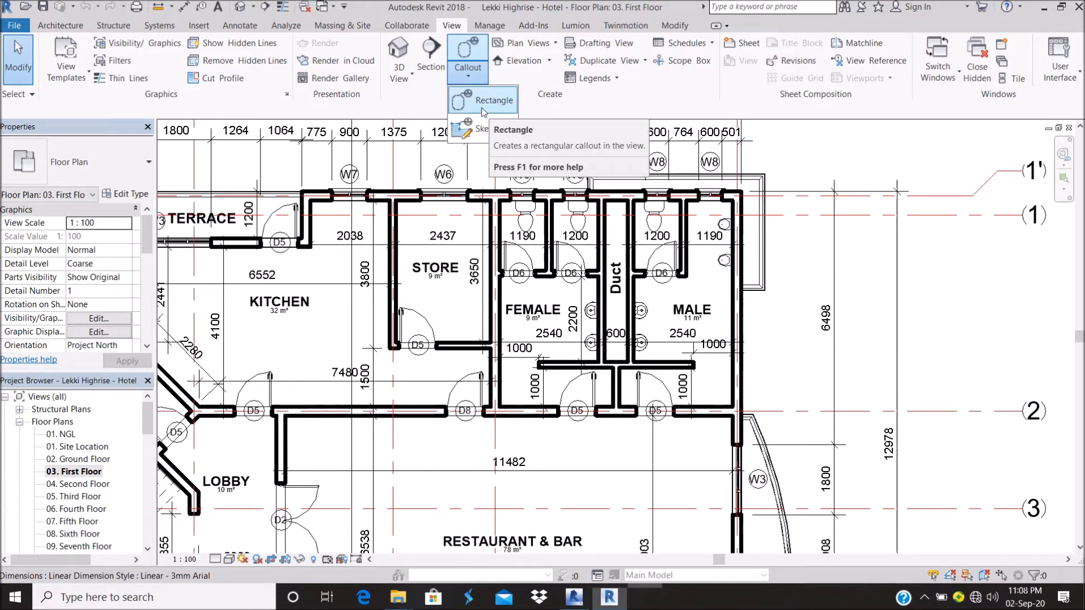
pyautogui.click(496, 100)
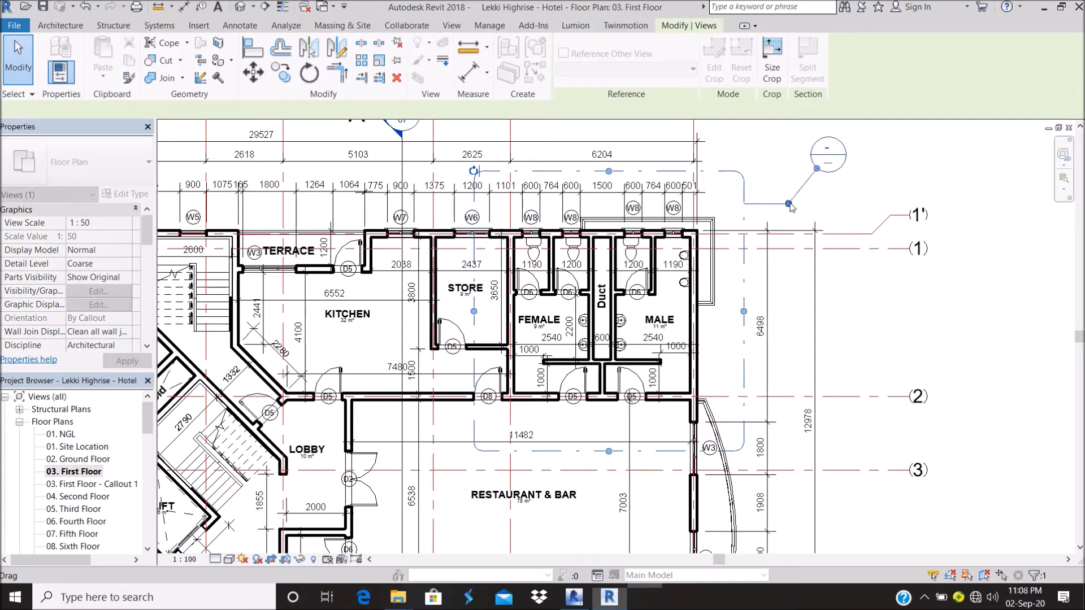
pyautogui.moveTo(789, 205); pyautogui.dragTo(792, 206)
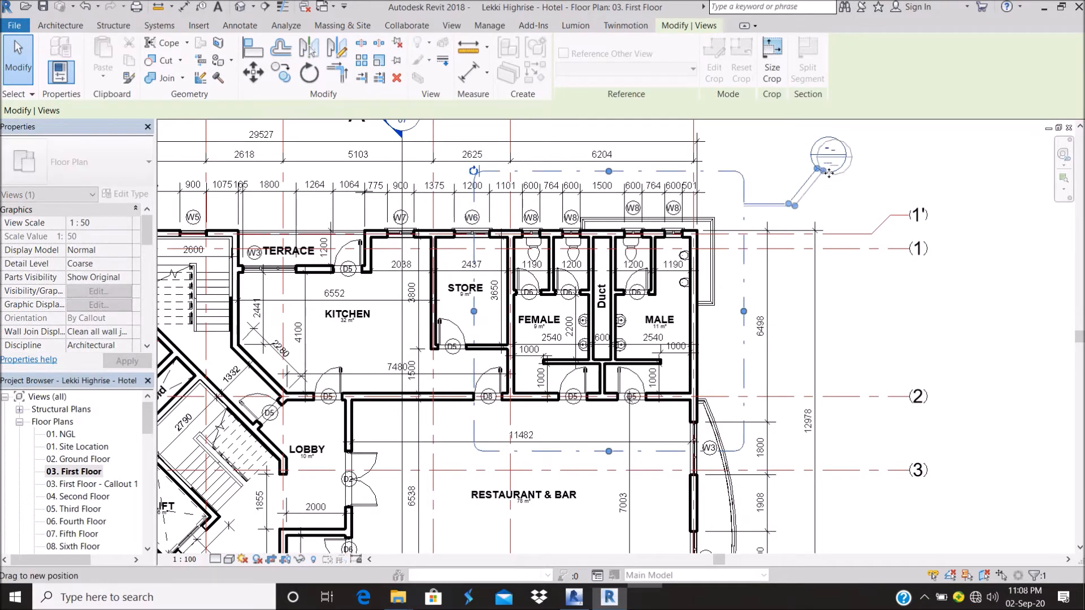
pyautogui.moveTo(792, 204); pyautogui.dragTo(834, 208)
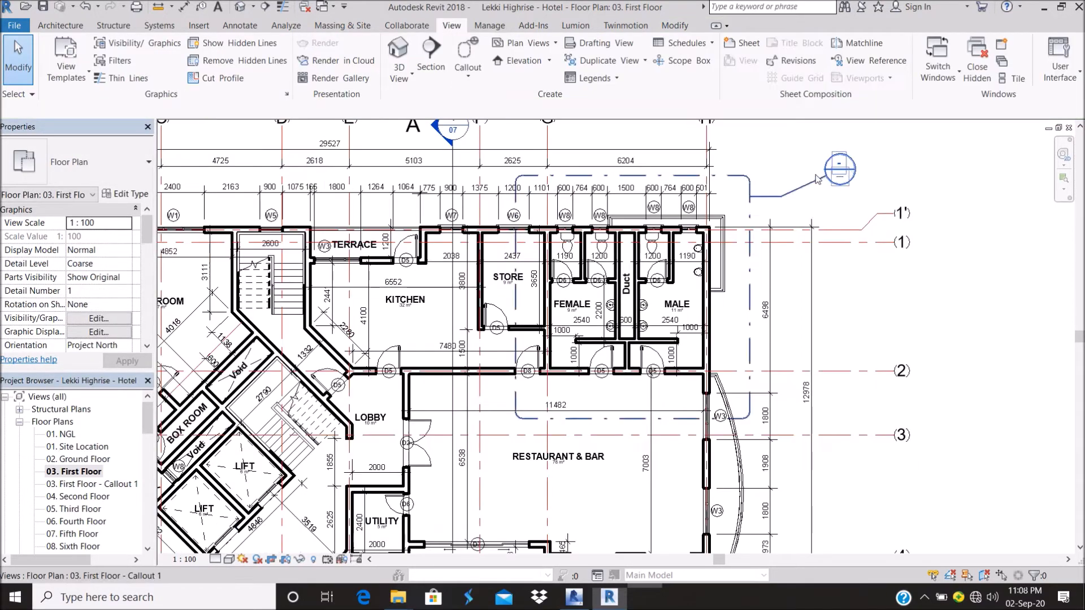
# Open 'First Floor - Callout 1' from its callout head to show the toilet block
pyautogui.click(840, 169)
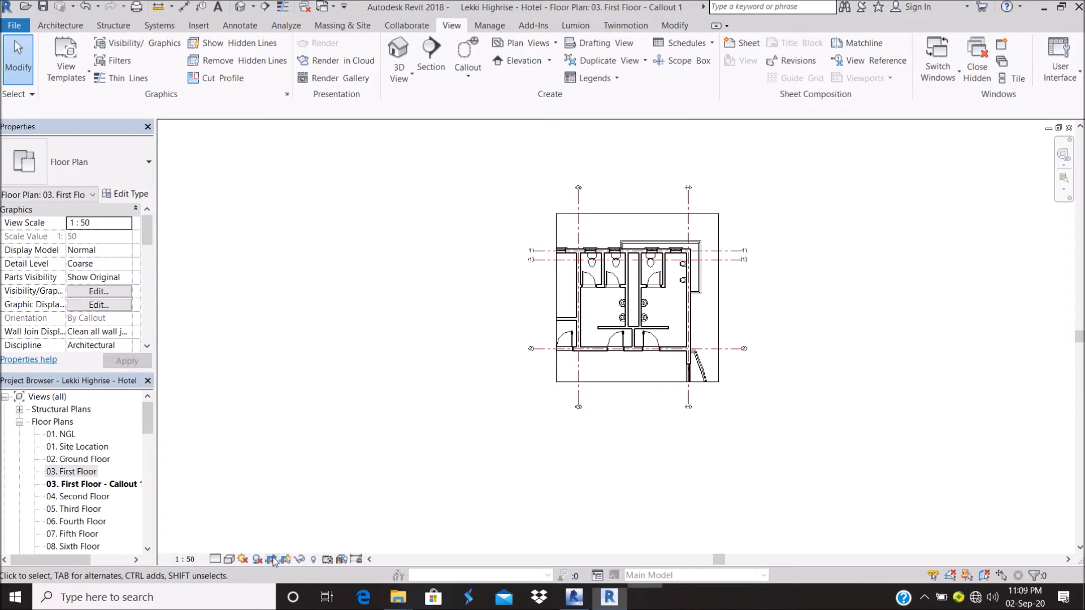
pyautogui.moveTo(307, 549)
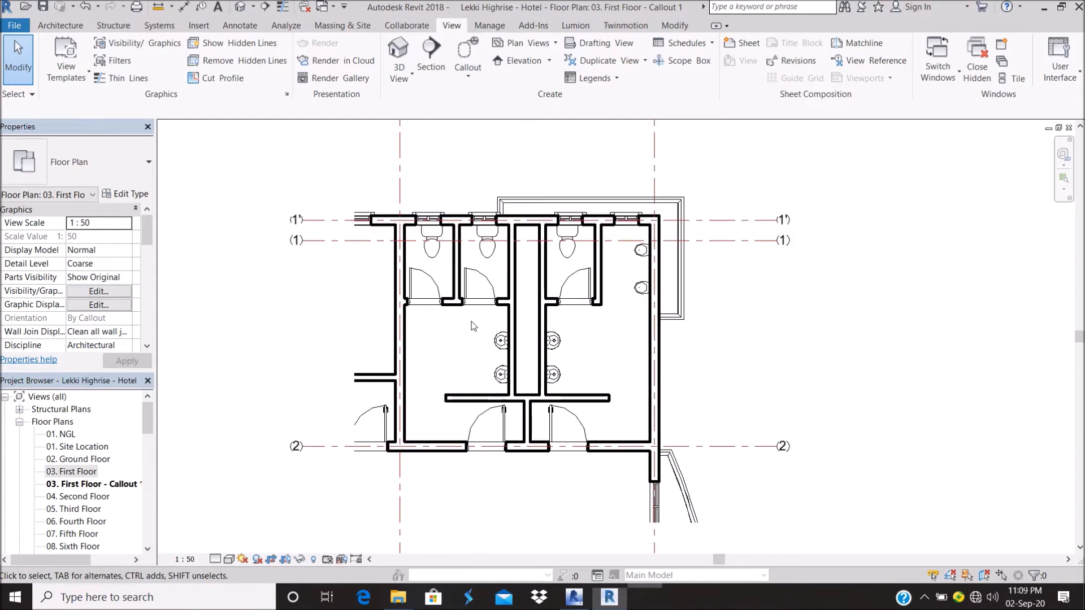
pyautogui.moveTo(458, 362)
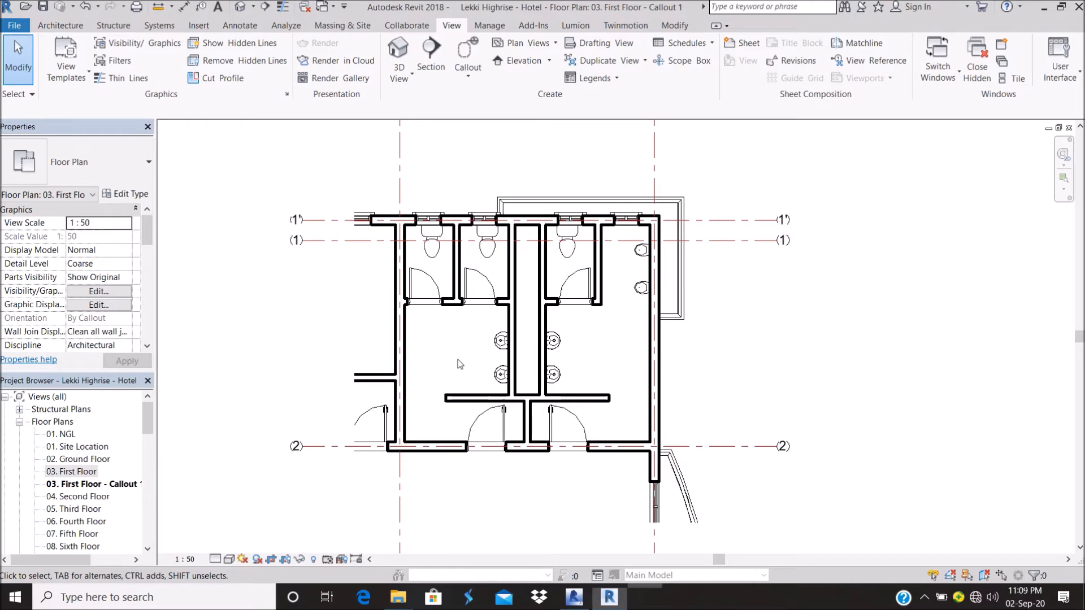
# Override wall cut lines to a heavier line weight in Visibility/Graphics
pyautogui.click(98, 290)
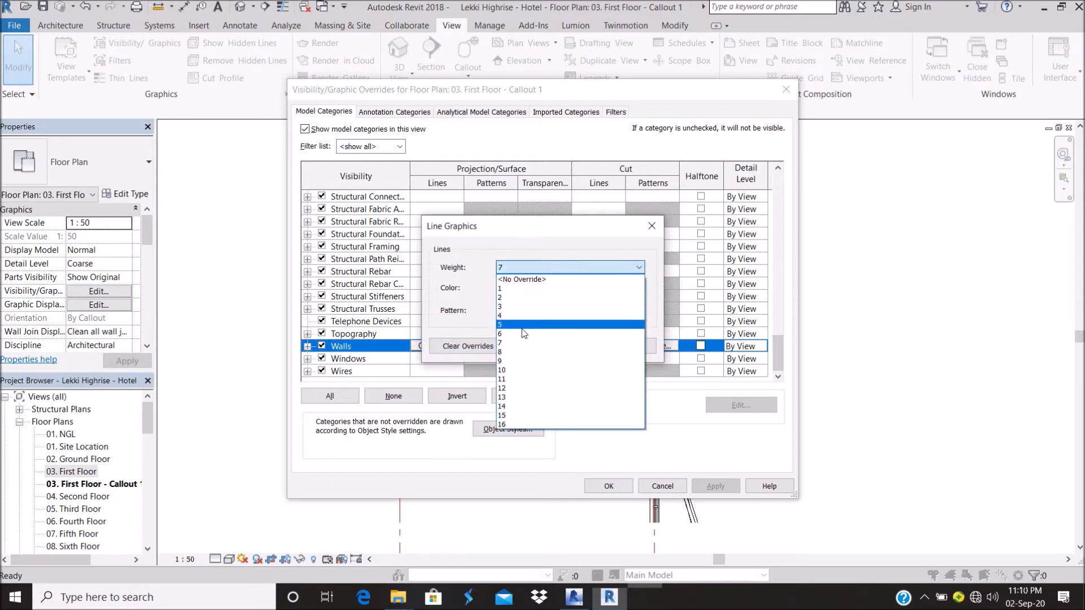
pyautogui.click(523, 325)
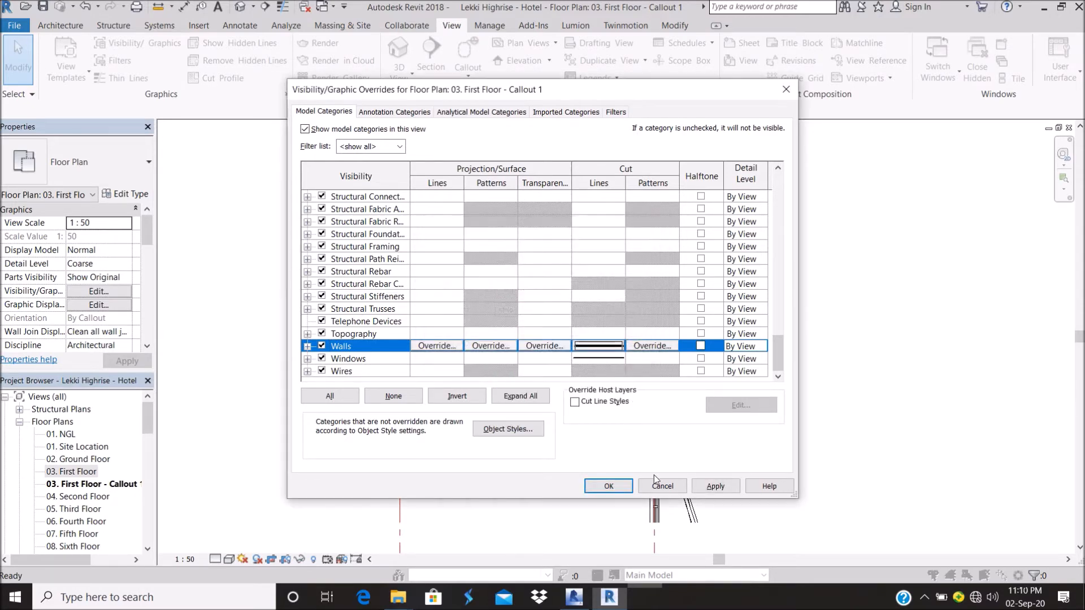
pyautogui.click(609, 486)
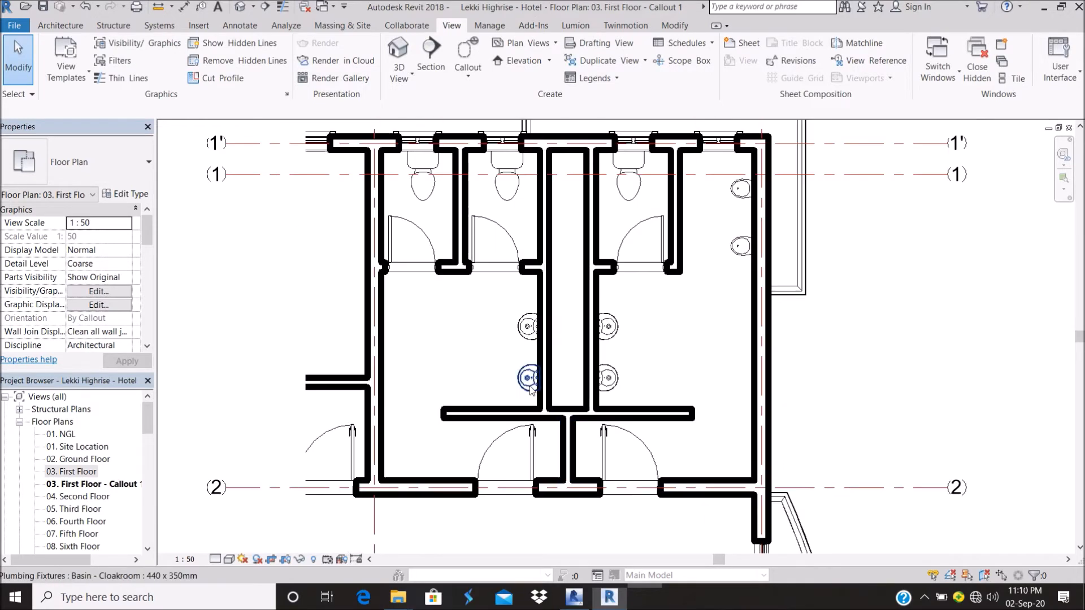
# Set the wall cut fill pattern to Brickwork in Visibility/Graphics
pyautogui.click(99, 291)
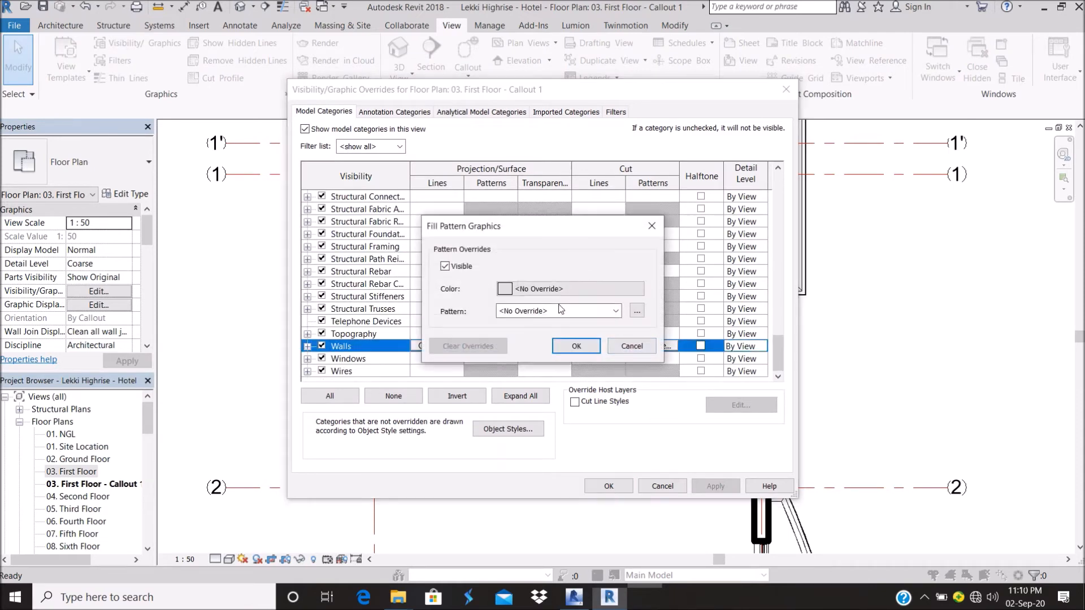
pyautogui.click(615, 311)
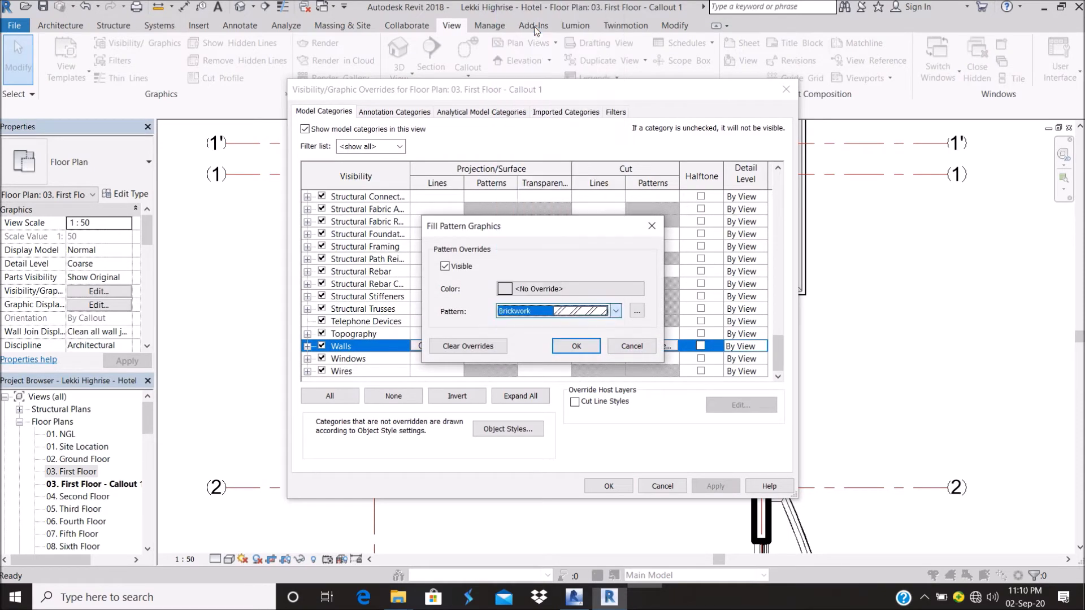
pyautogui.click(575, 345)
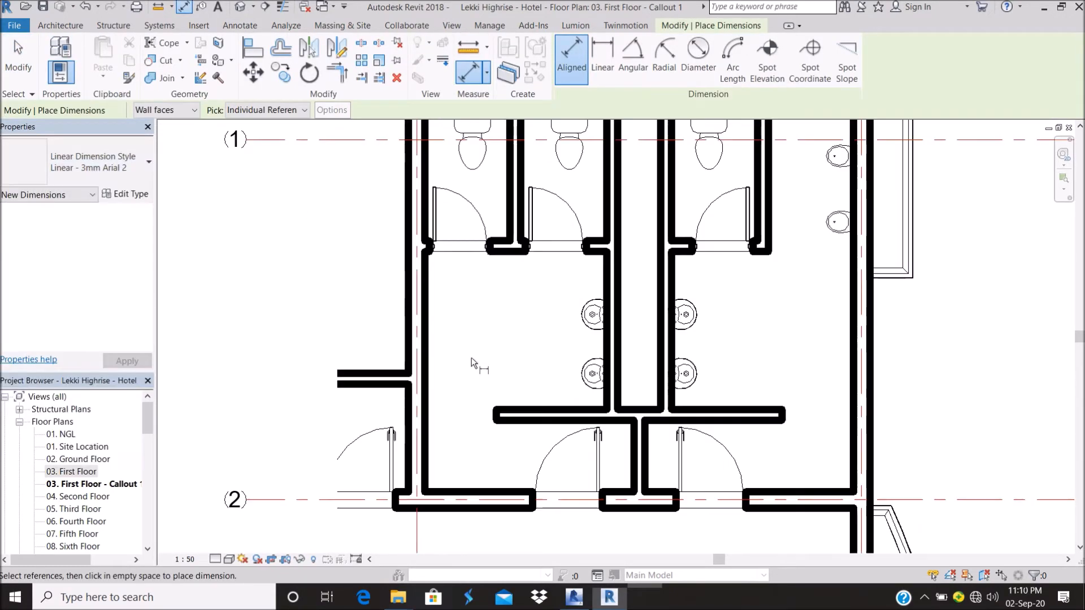
# Place aligned dimensions of 2540 and 2200 across the female toilet, plus the 600 duct
pyautogui.click(609, 297)
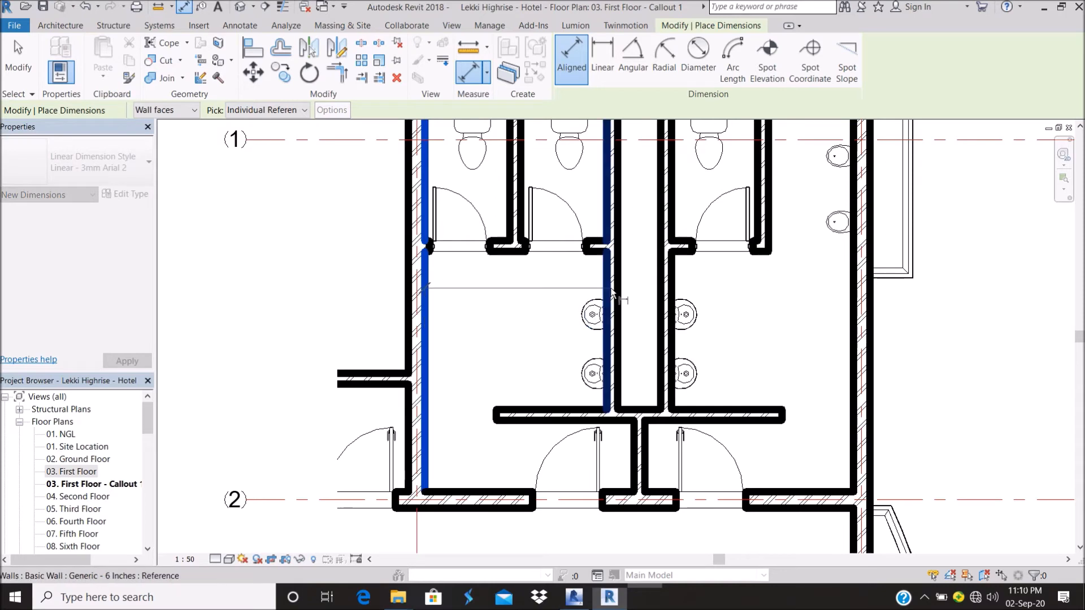
pyautogui.click(638, 412)
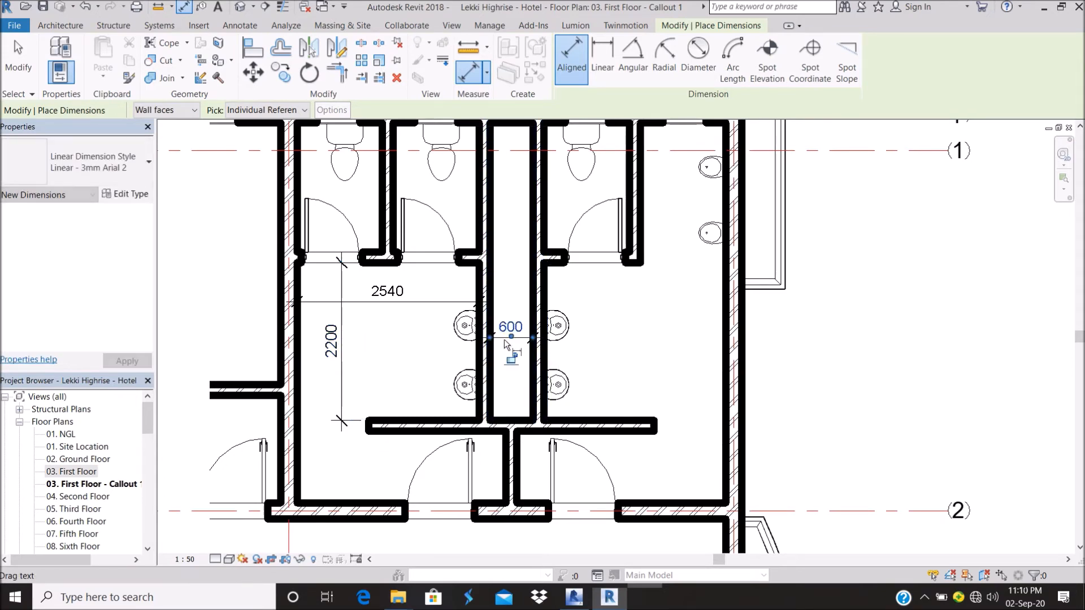
pyautogui.click(509, 328)
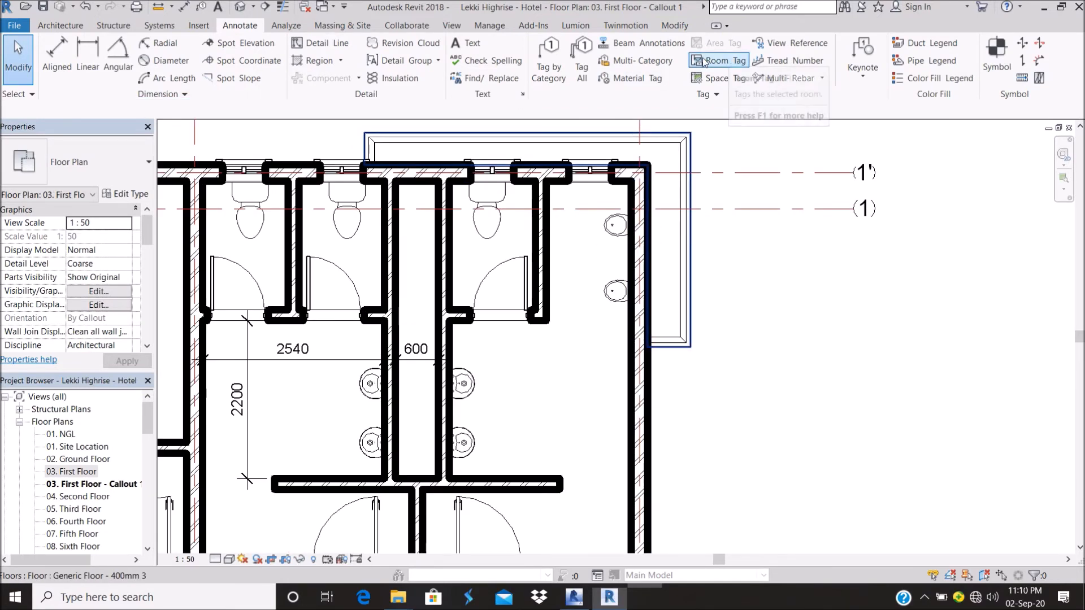
# Place an Element Keynote tag N13/130 on the male toilet wall fixture
pyautogui.click(862, 53)
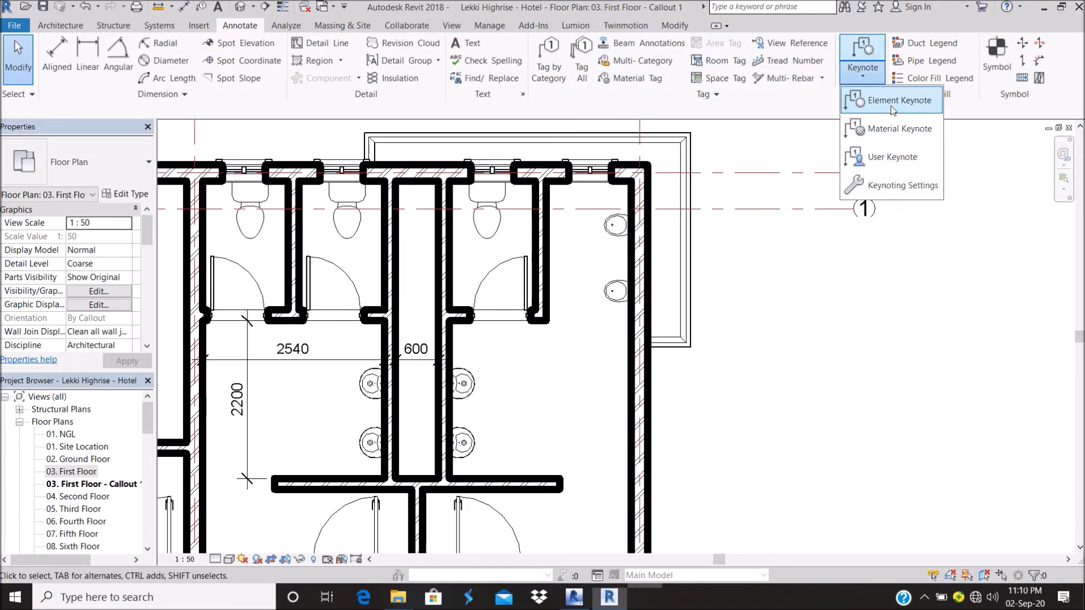
pyautogui.click(896, 100)
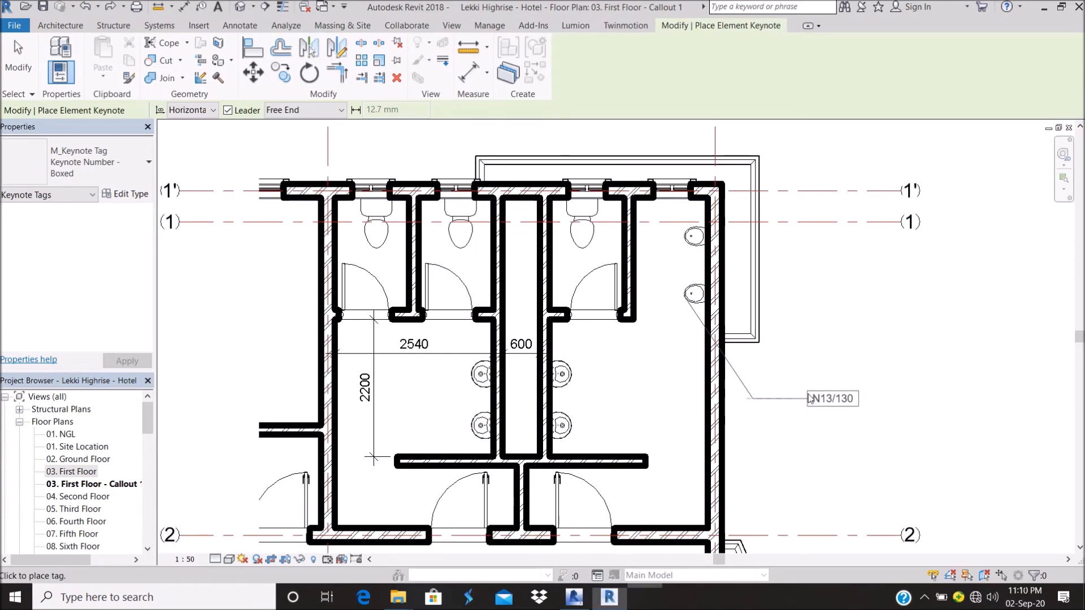
pyautogui.click(560, 374)
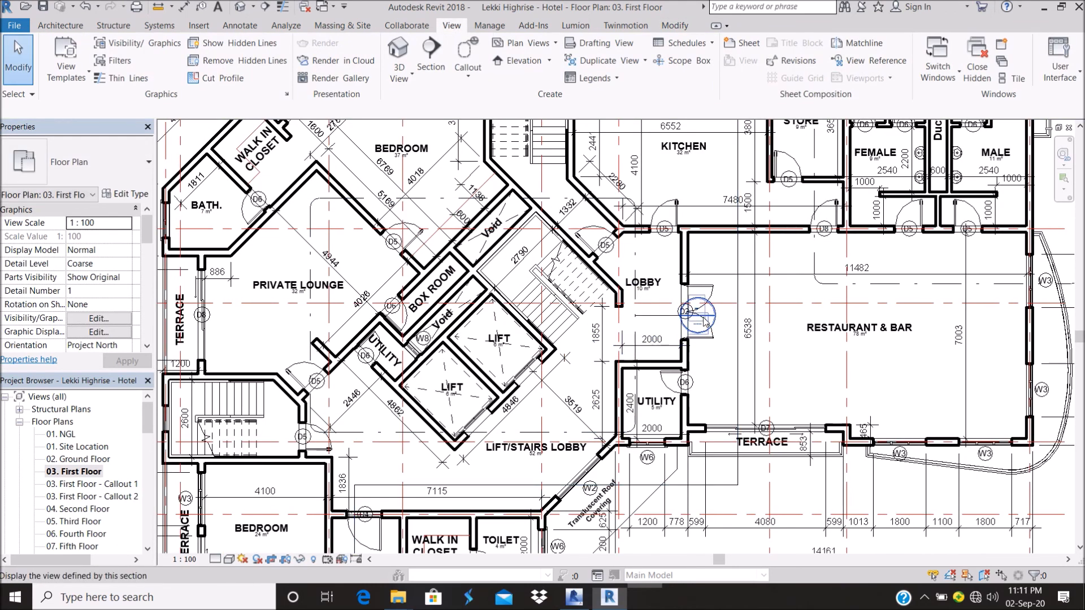
# Open the Callout 2 stair and lift core view, then reopen 'First Floor - Callout 1'
pyautogui.doubleClick(90, 496)
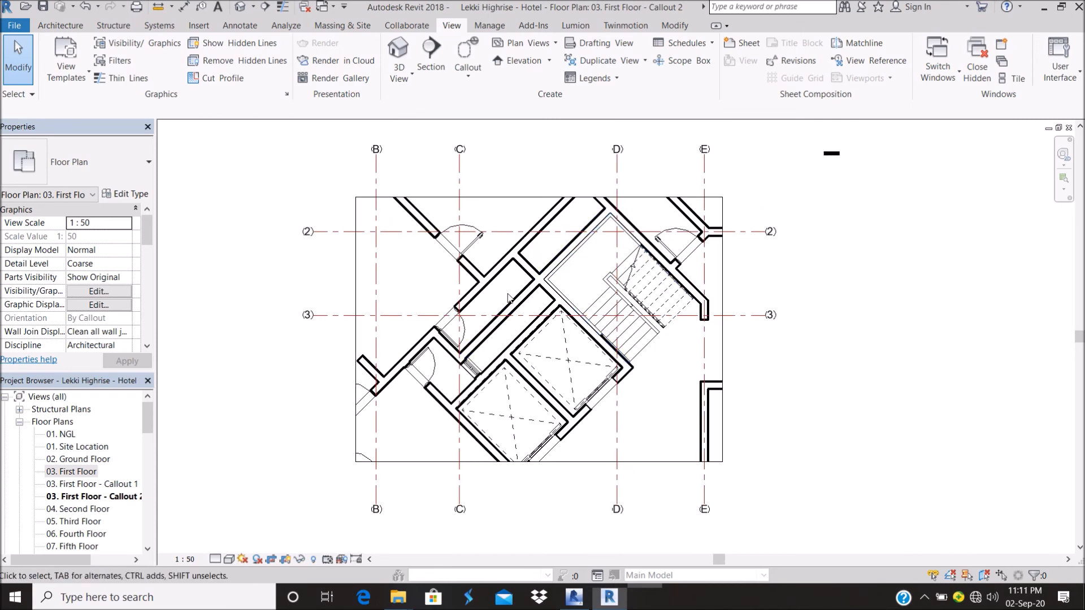
pyautogui.click(90, 484)
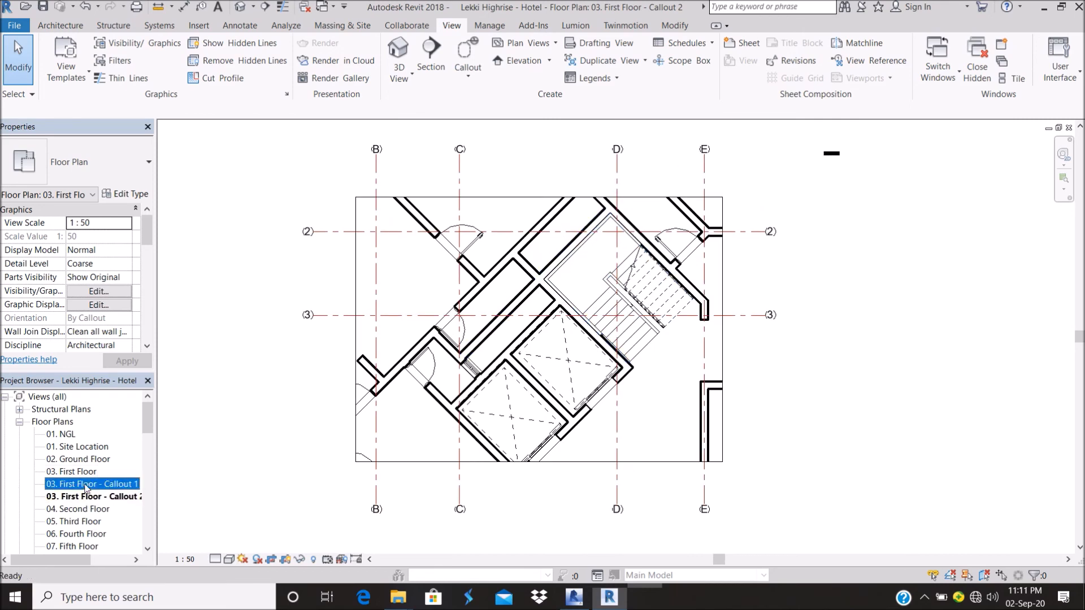
pyautogui.doubleClick(85, 484)
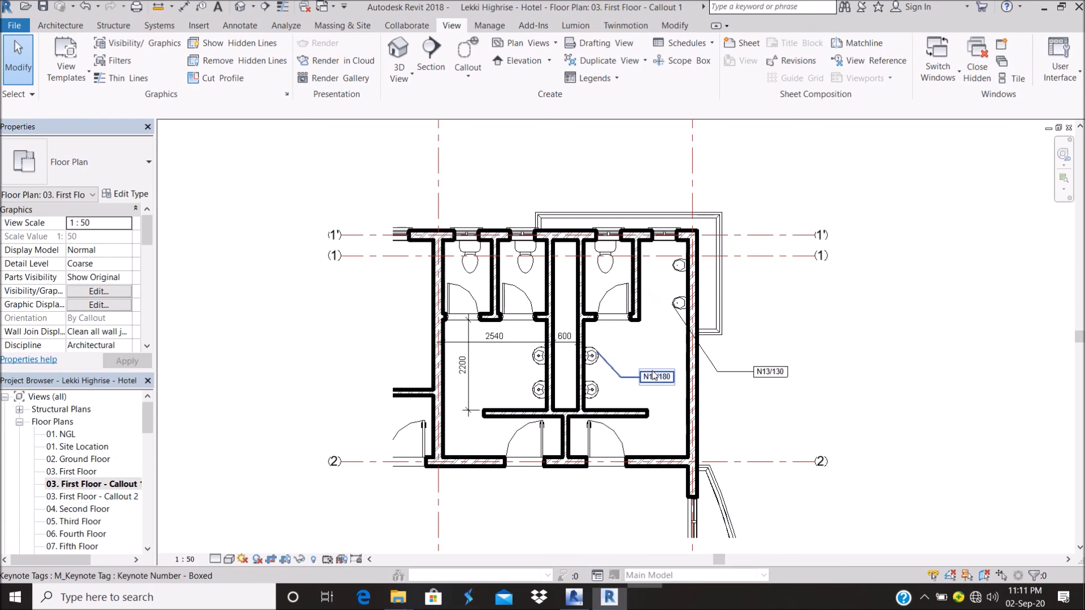